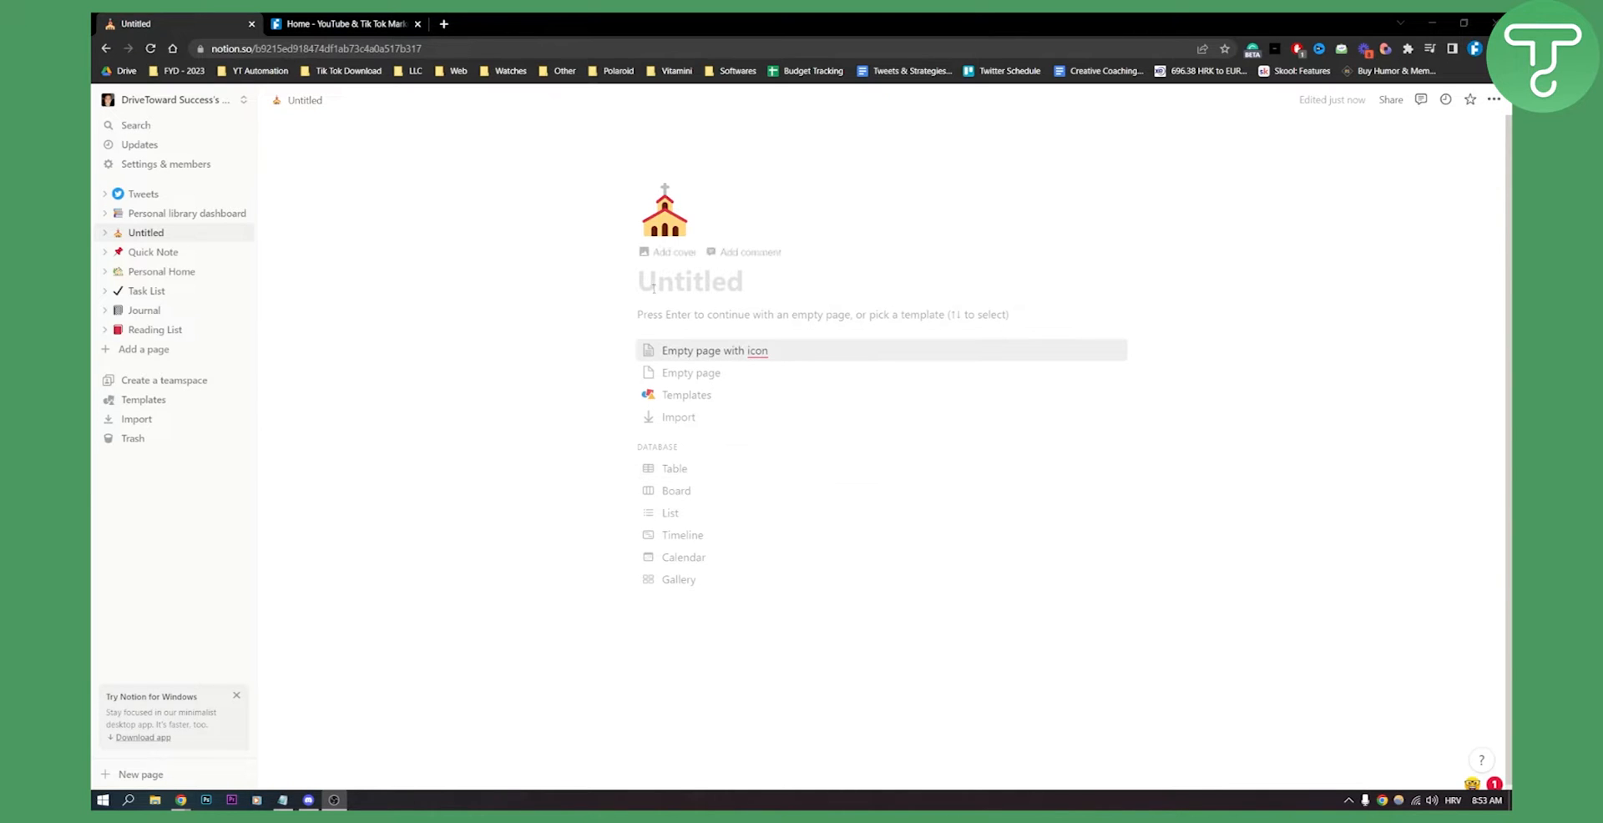
- Start the Untitled page as an empty page and copy fuelyourdigital.com's address from its tab
{"action": "left_click", "coordinate": [713, 349]}
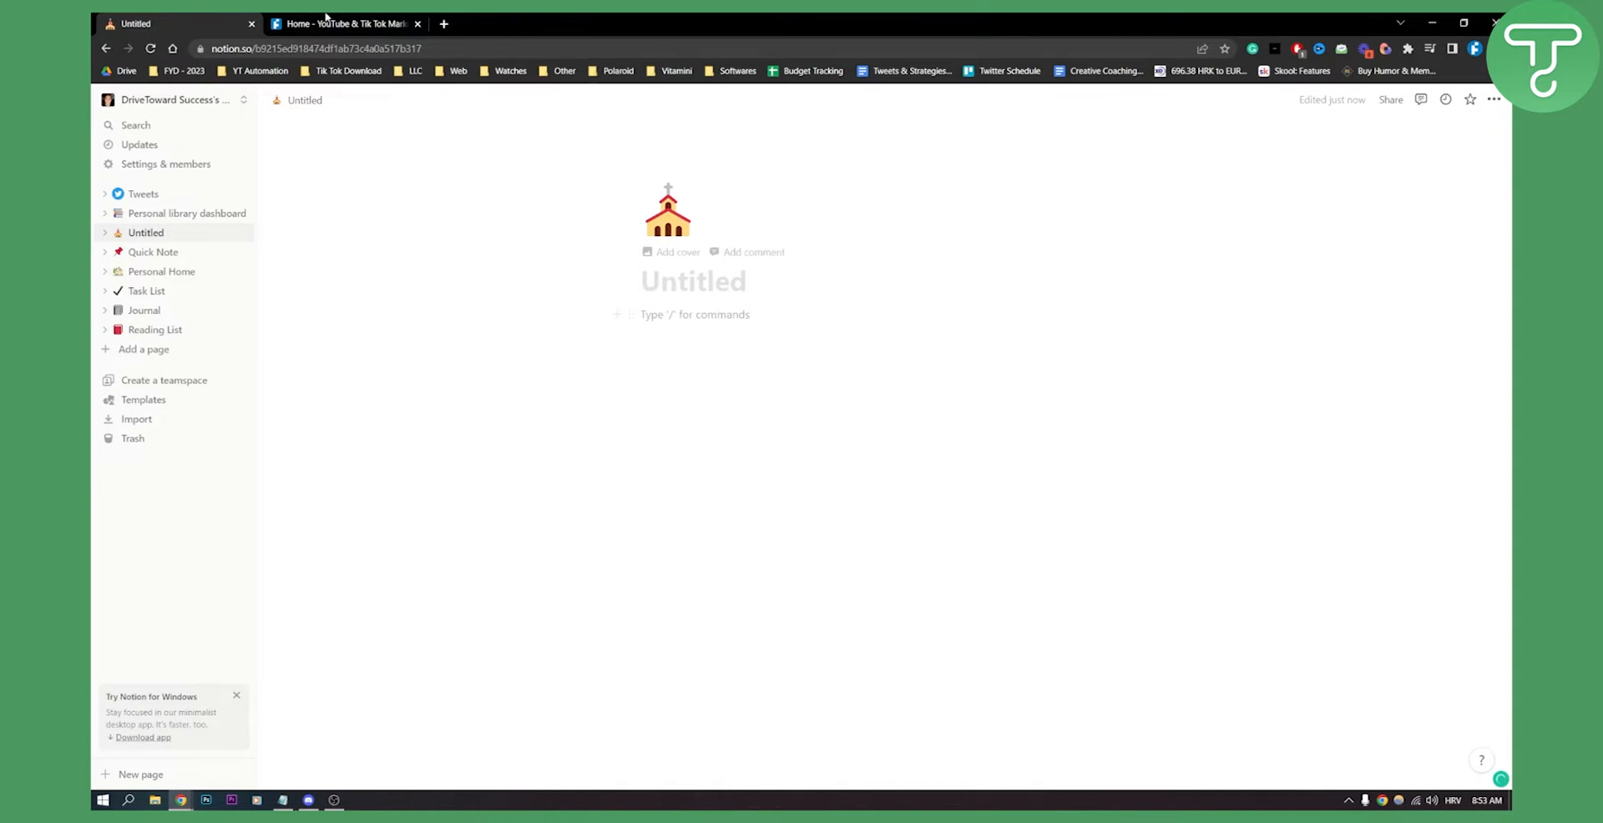
{"action": "left_click", "coordinate": [344, 23]}
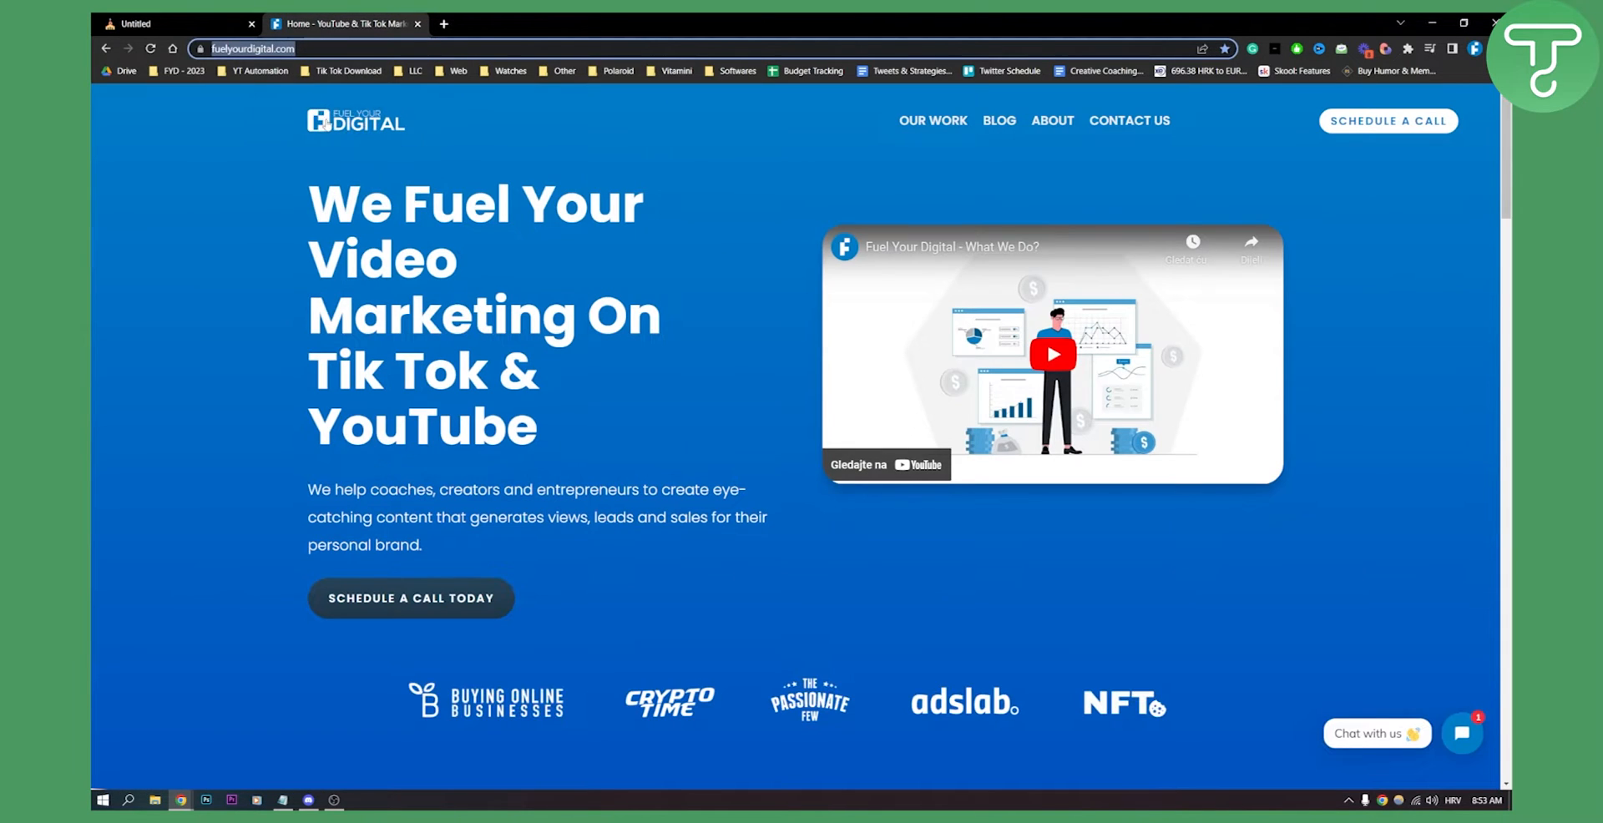
{"action": "right_click", "coordinate": [251, 48]}
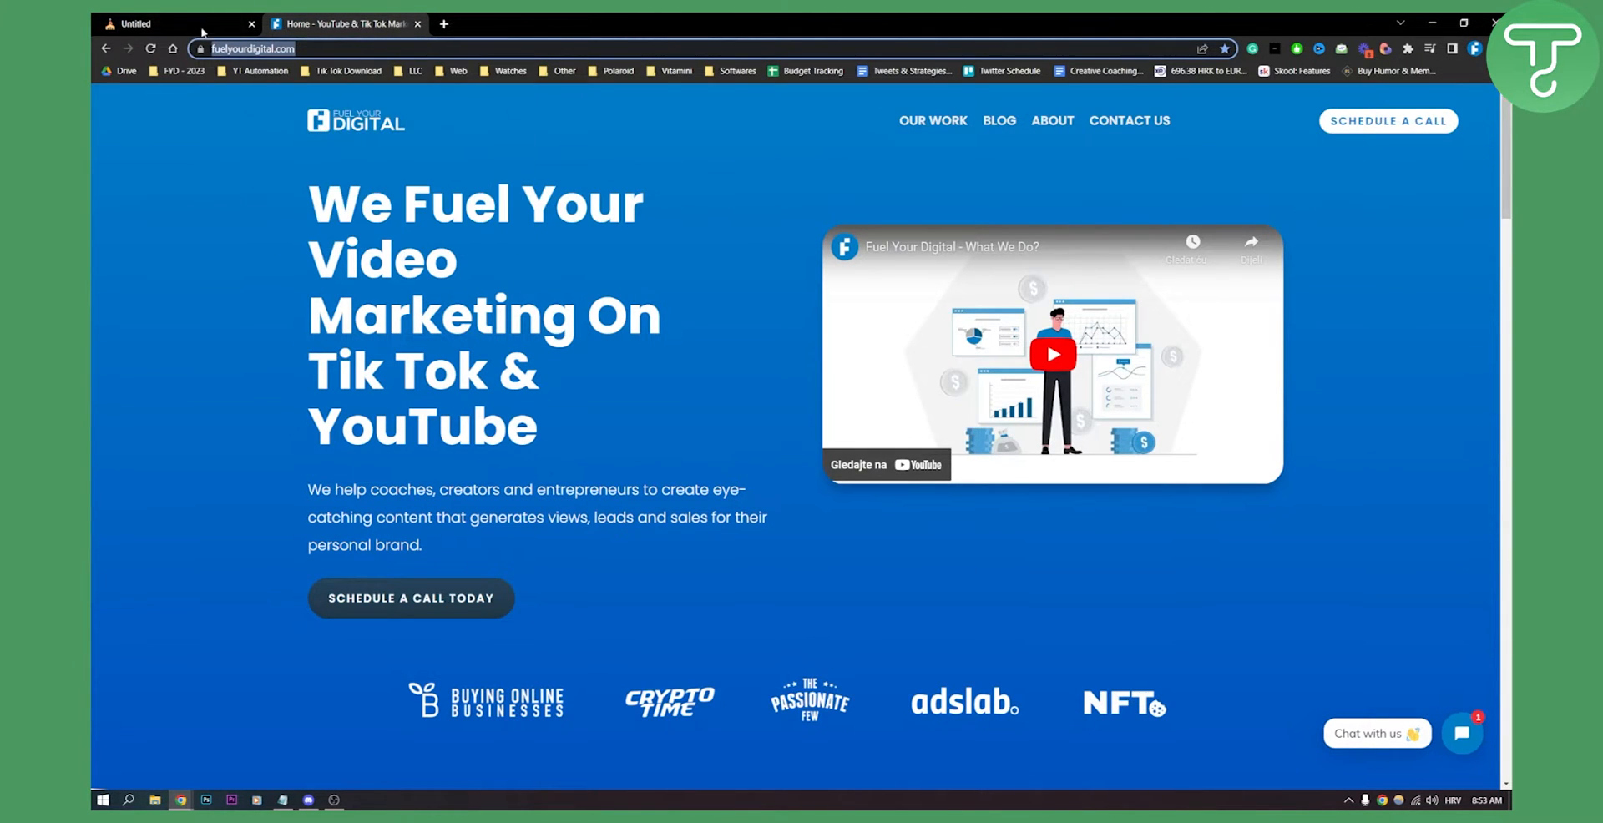
{"action": "left_click", "coordinate": [174, 23]}
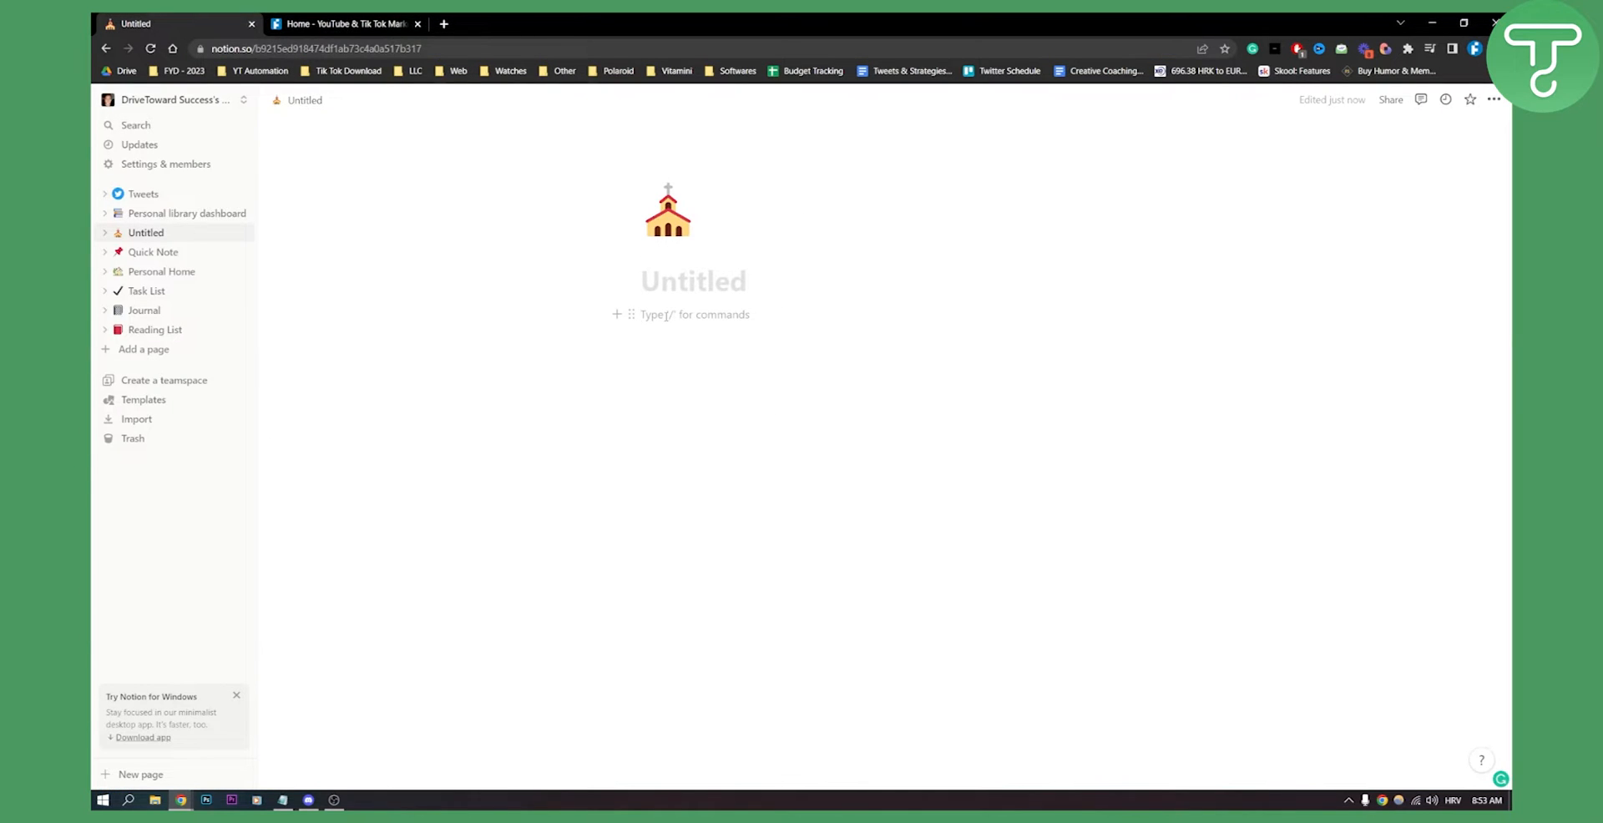
{"action": "type", "text": "/e"}
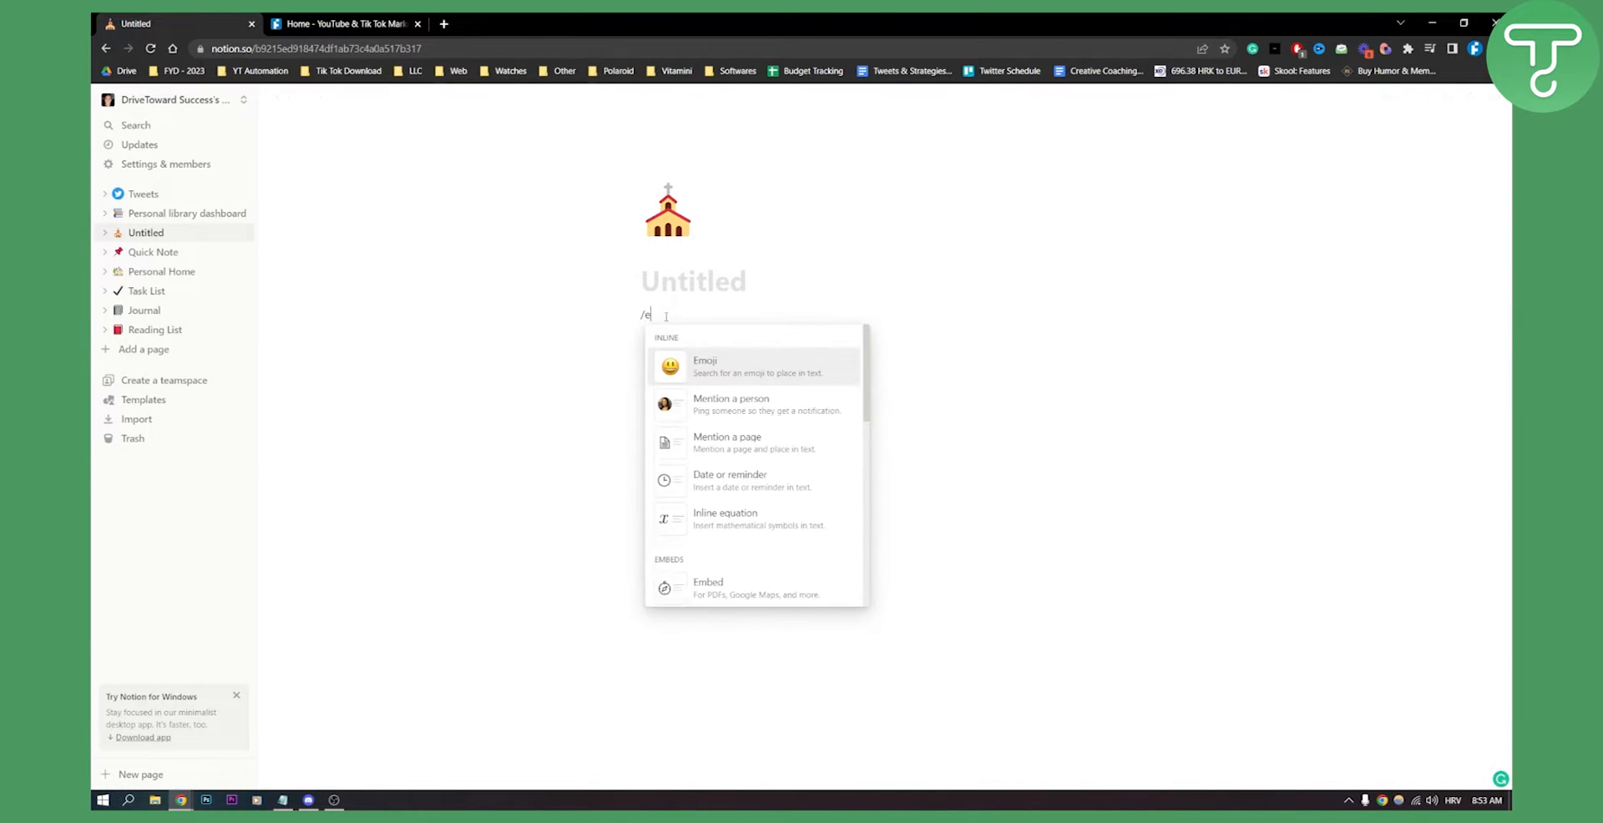
{"action": "left_click", "coordinate": [708, 588]}
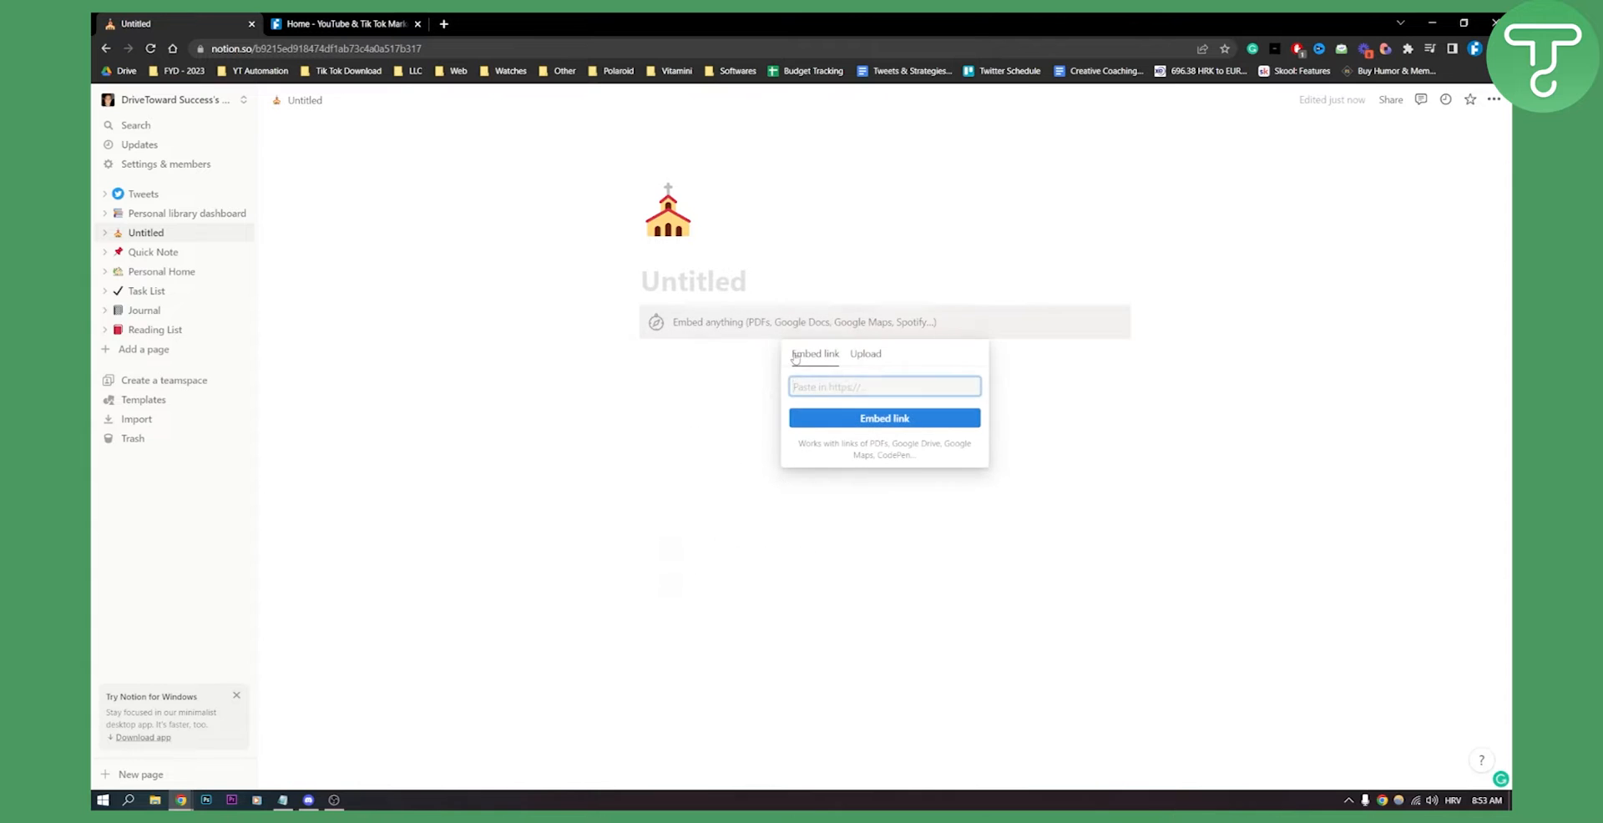
{"action": "type", "text": "https://fuelyourdigital.com/"}
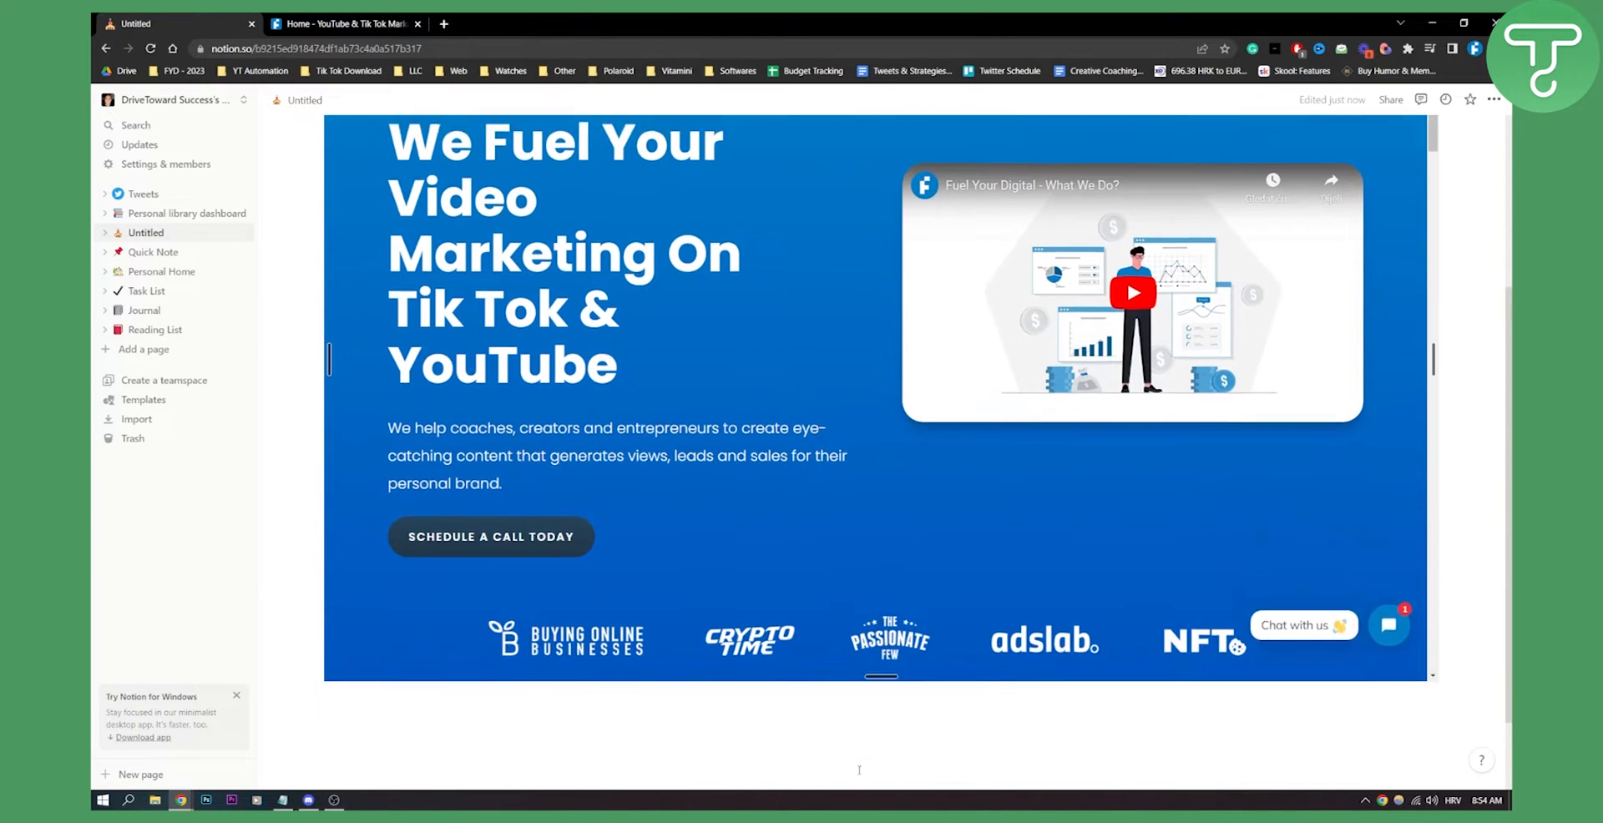
{"action": "scroll", "scroll_direction": "up", "scroll_amount": 3}
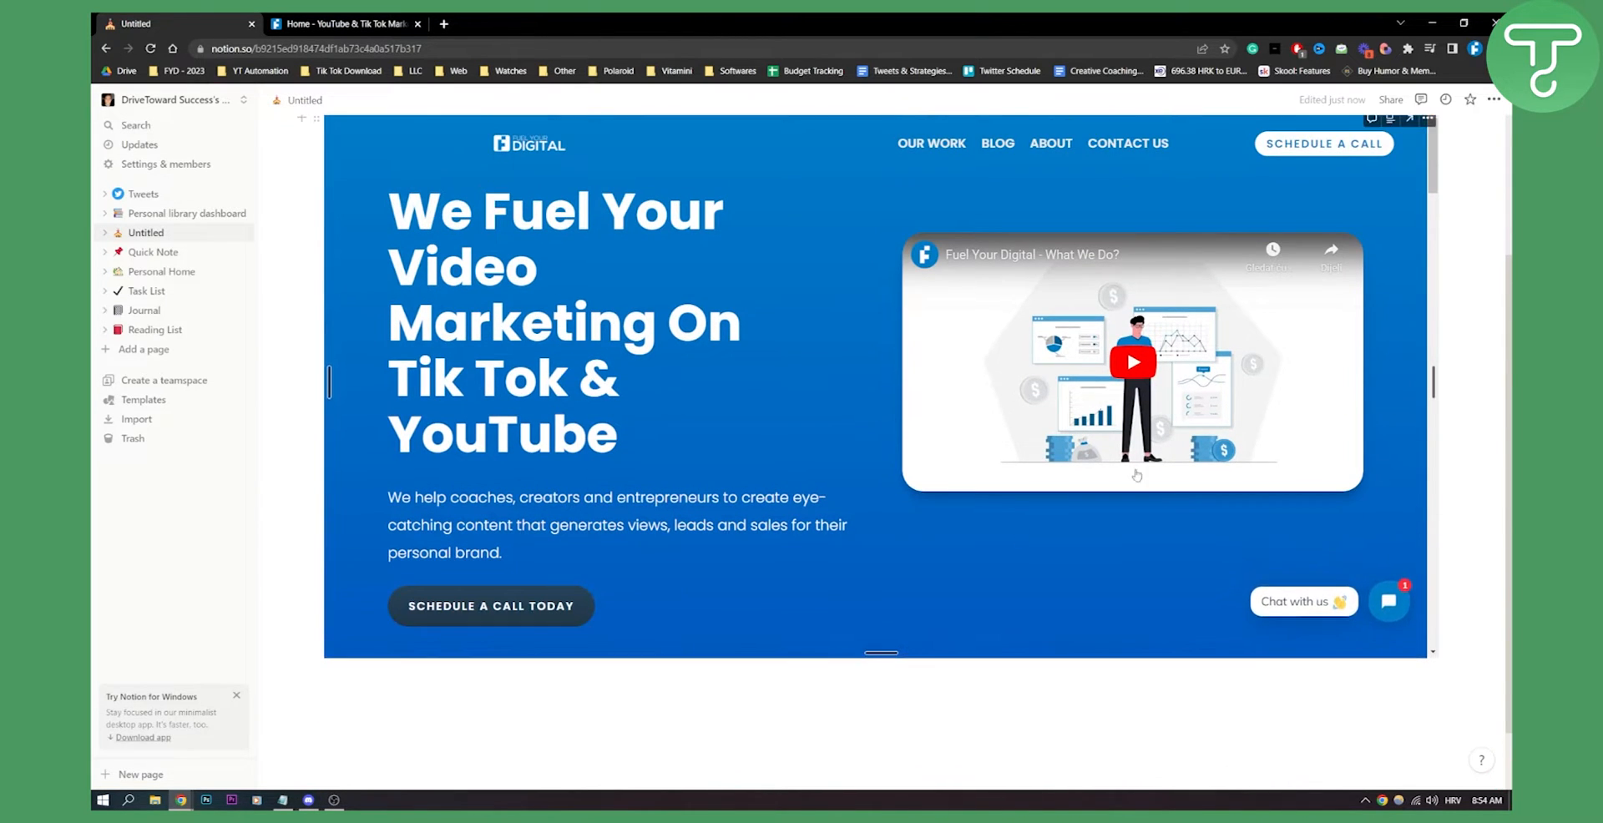
{"action": "scroll", "scroll_direction": "up", "scroll_amount": 3}
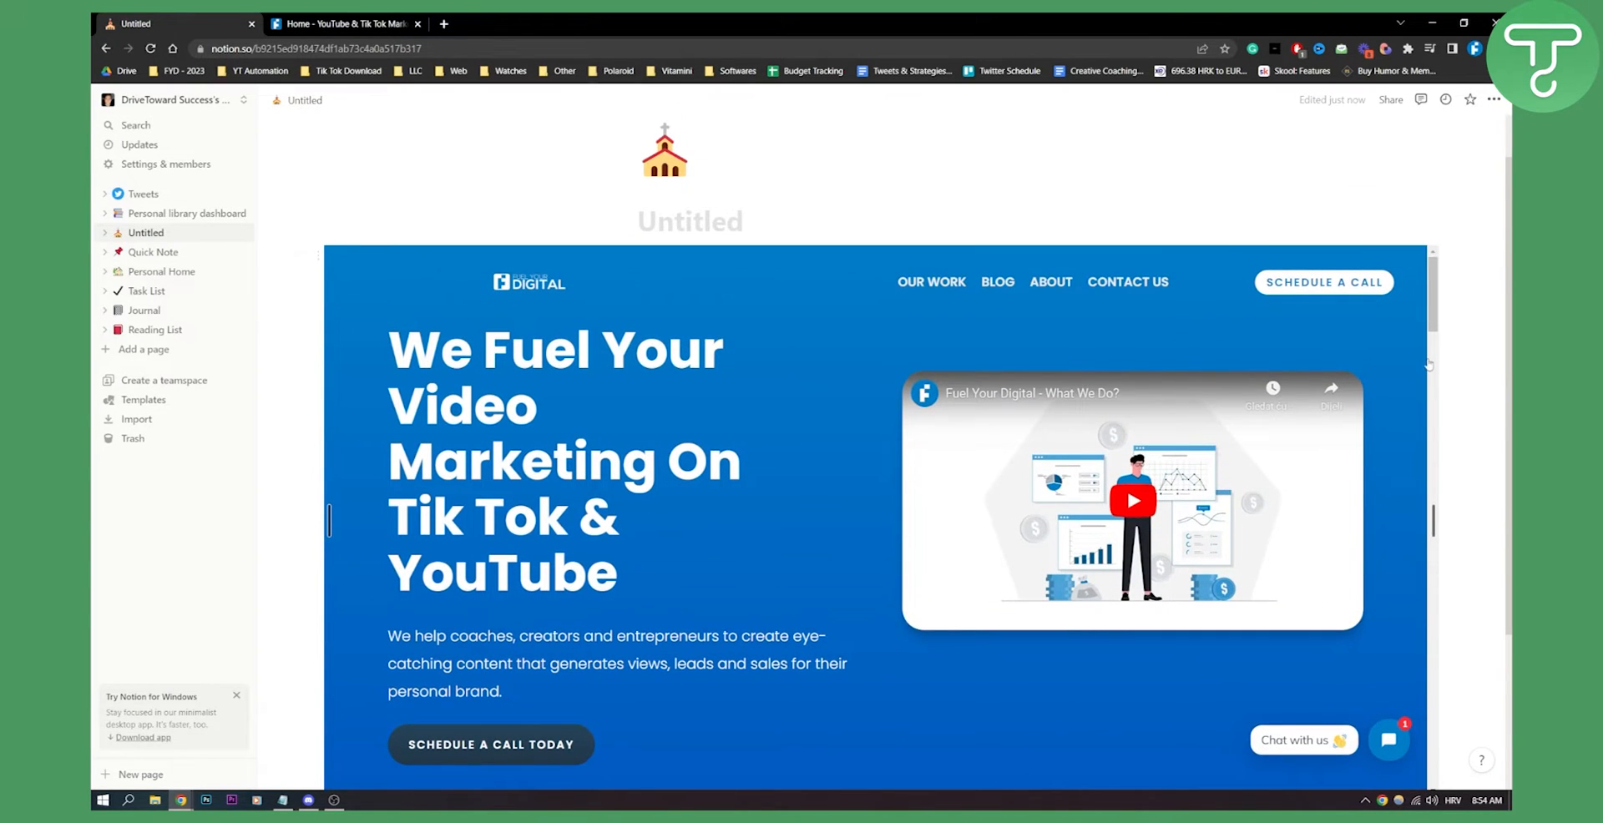
{"action": "mouse_move", "coordinate": [1393, 257]}
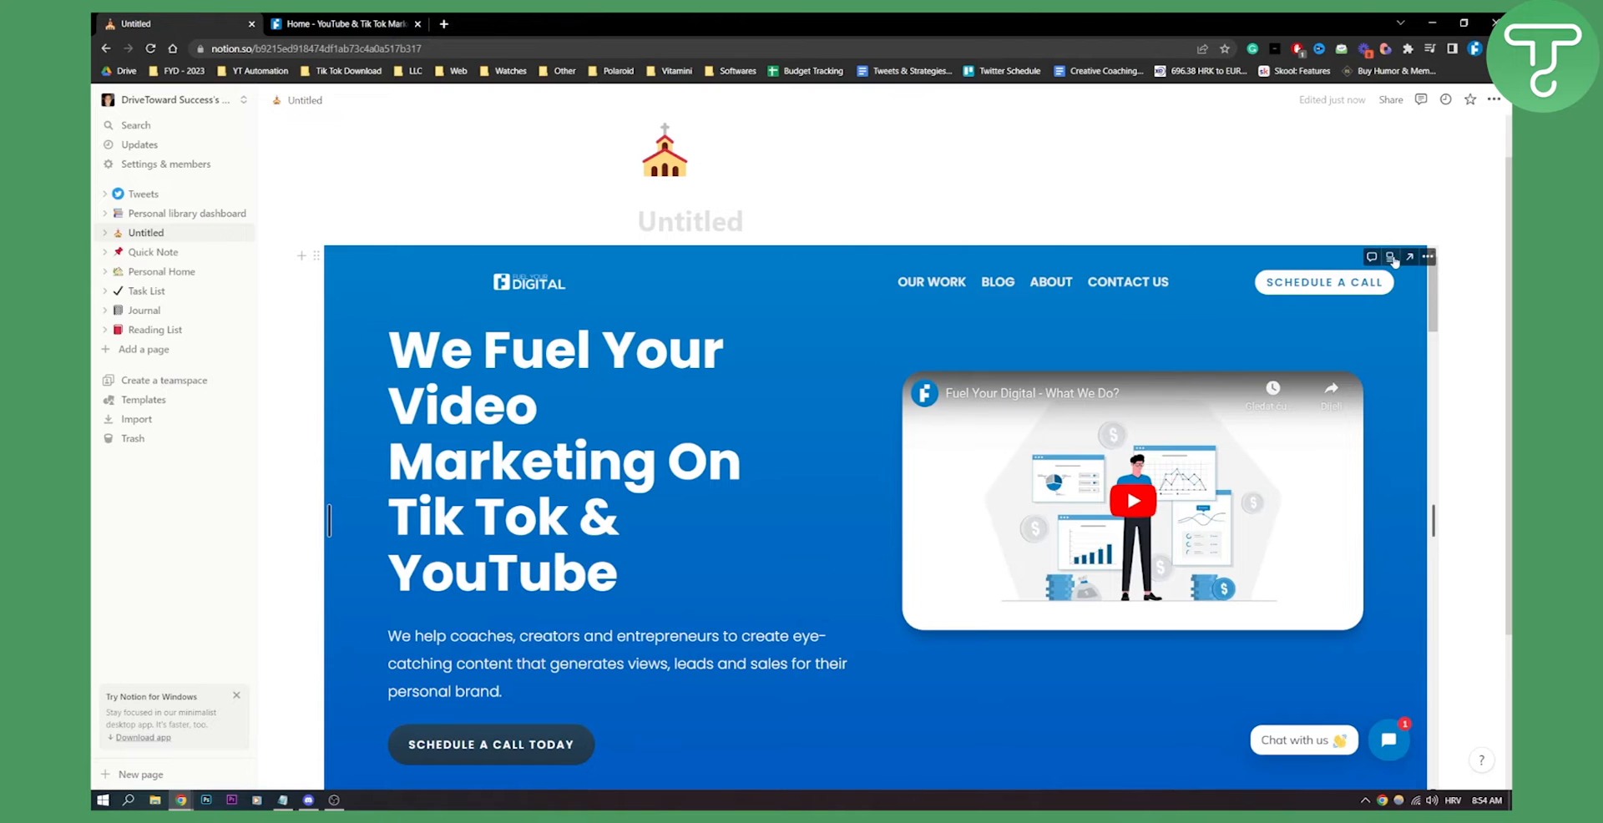
{"action": "mouse_move", "coordinate": [1428, 258]}
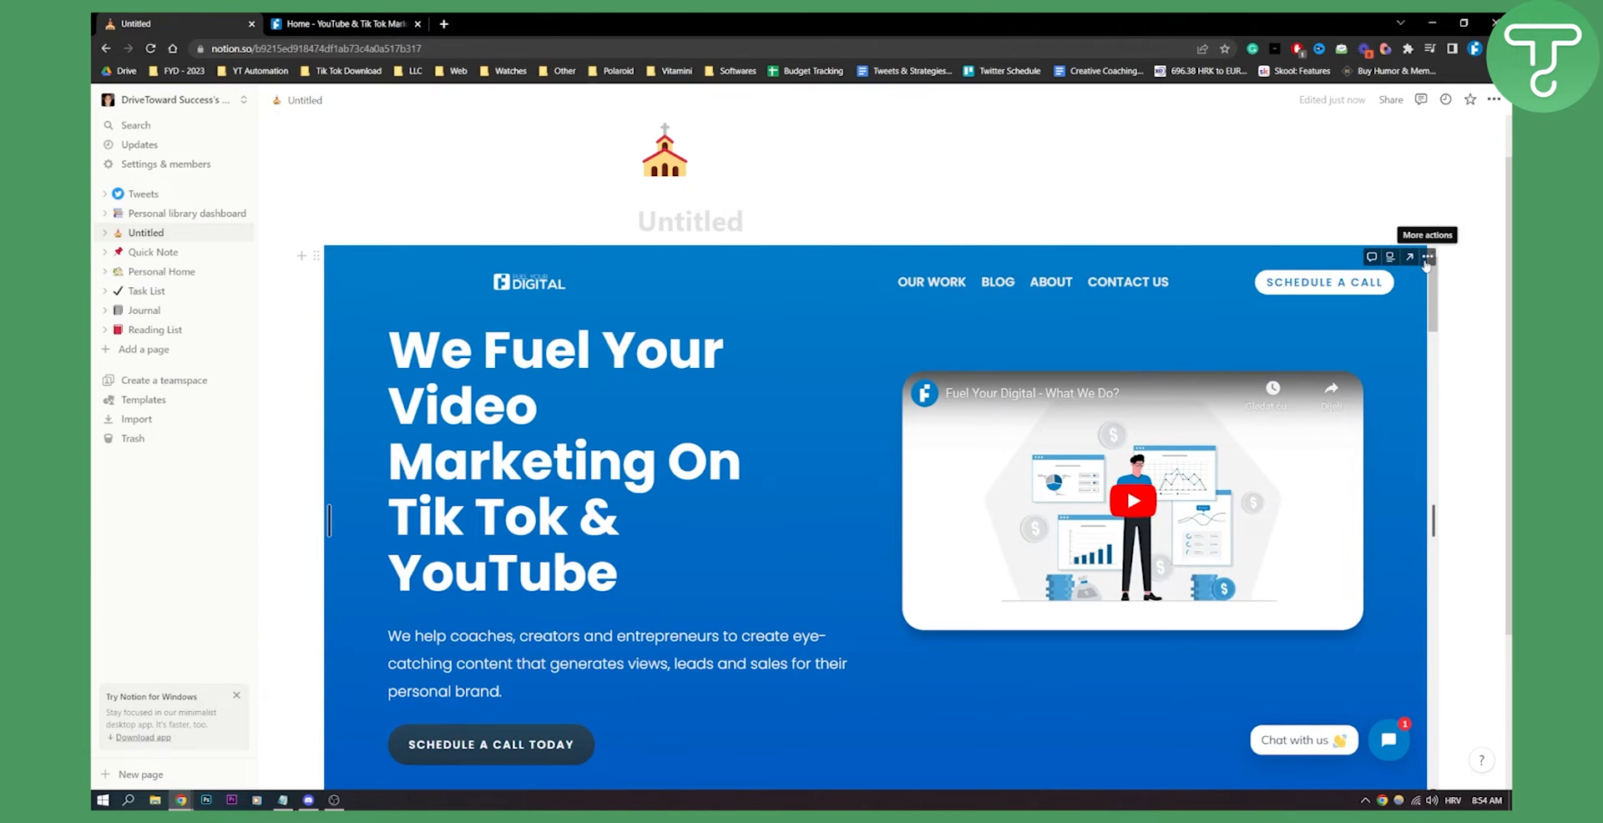
{"action": "left_click", "coordinate": [1428, 257]}
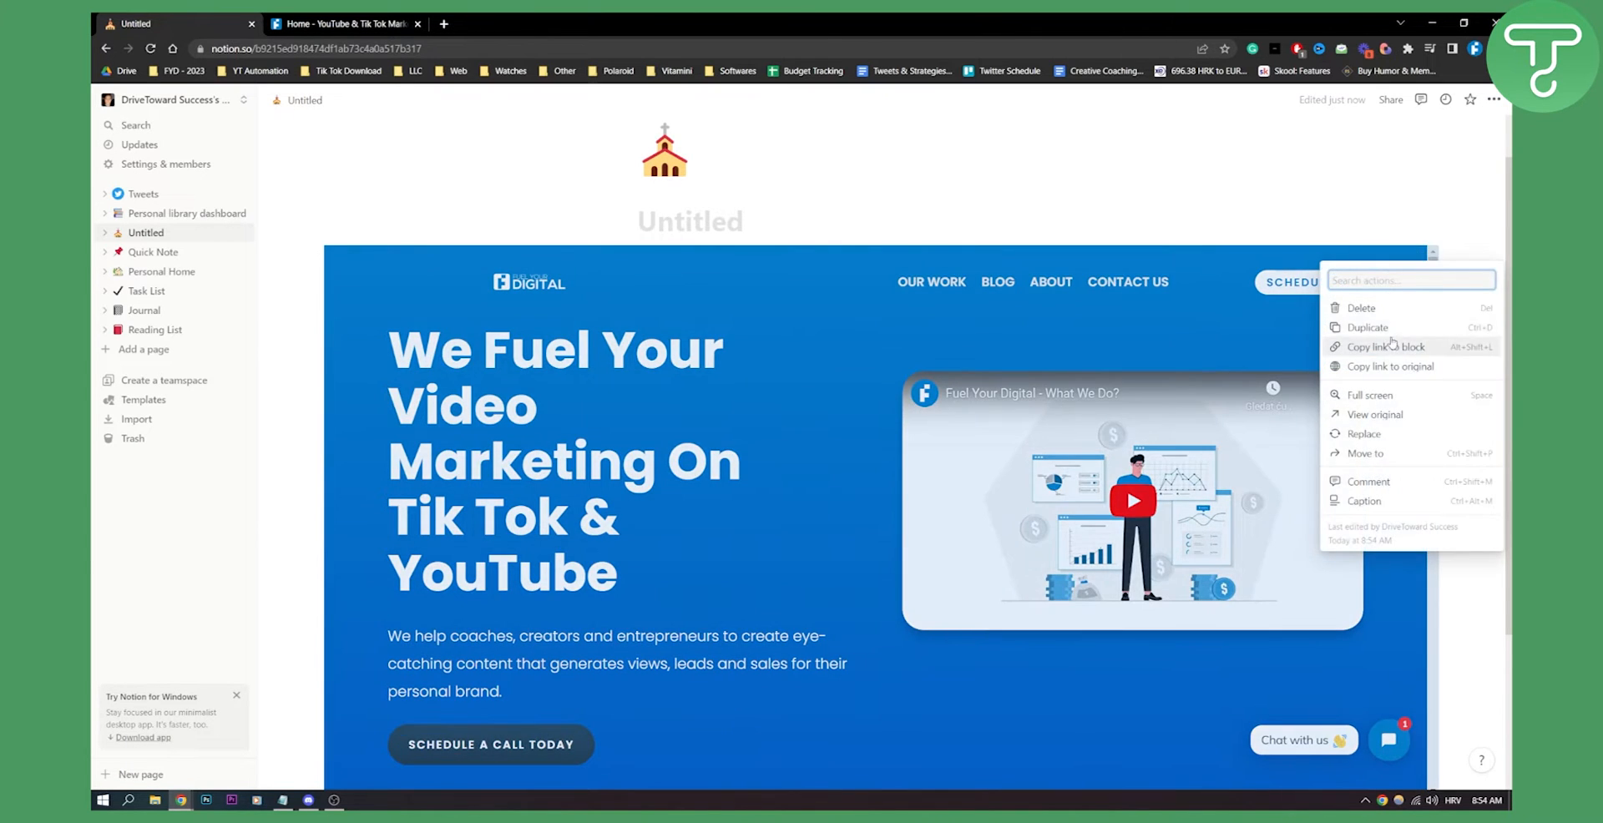
{"action": "mouse_move", "coordinate": [1374, 414]}
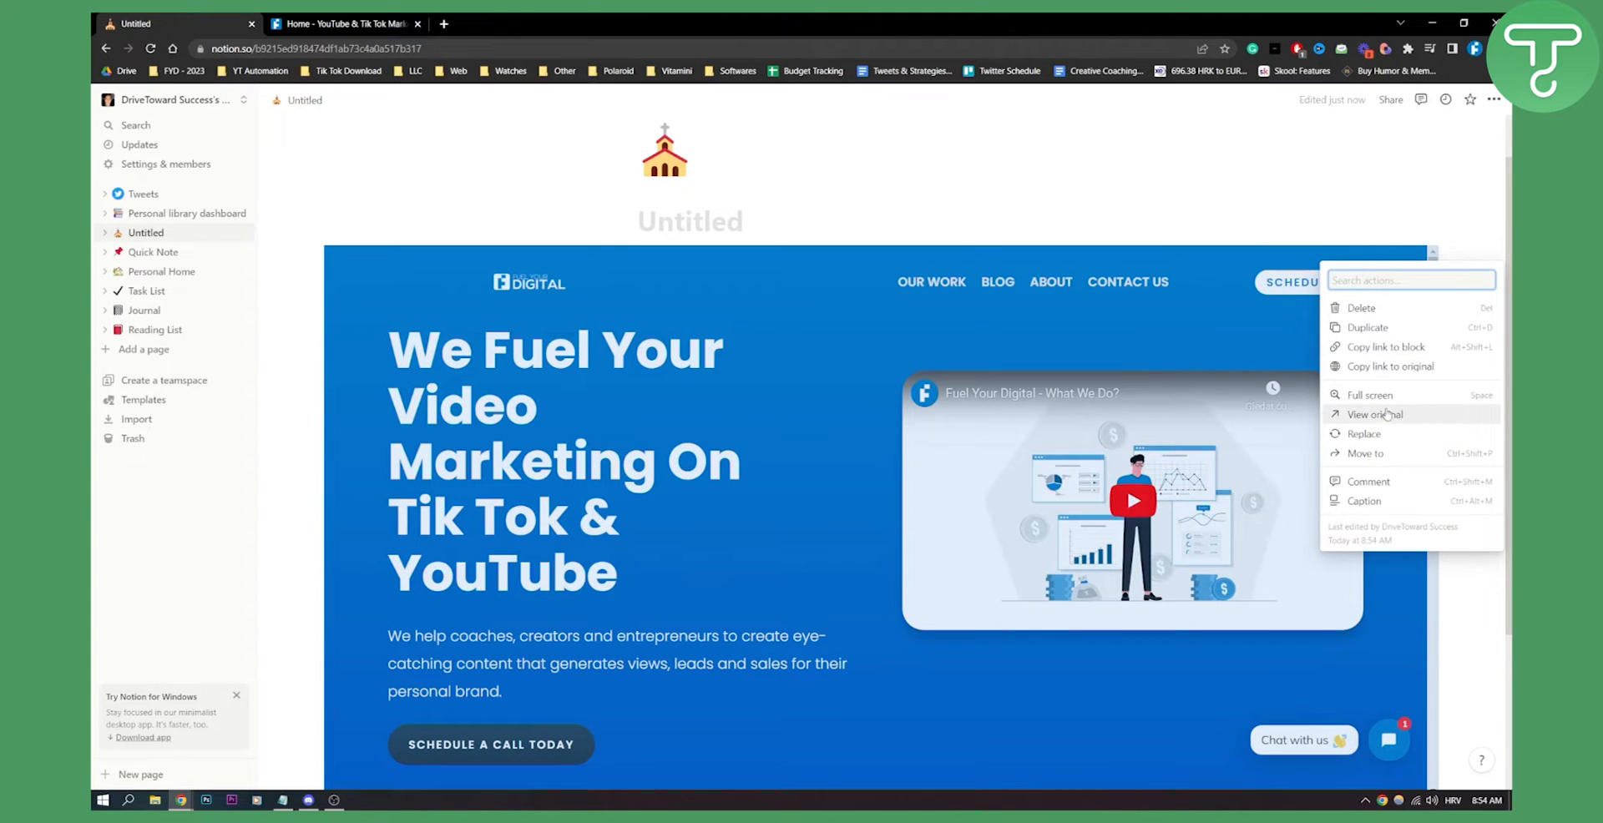
{"action": "mouse_move", "coordinate": [1375, 452]}
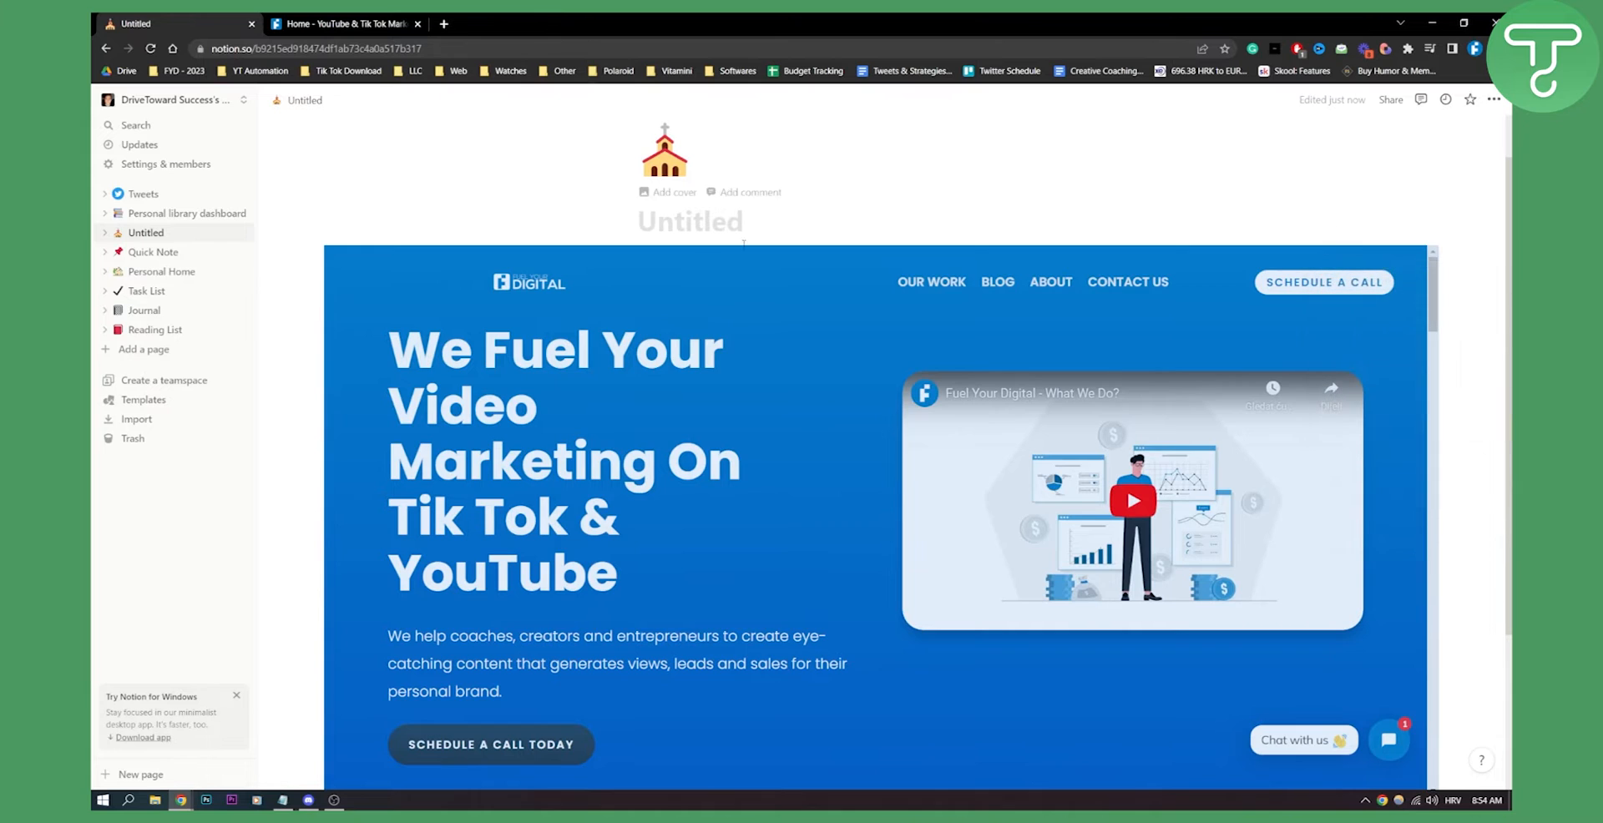
{"action": "mouse_move", "coordinate": [304, 254]}
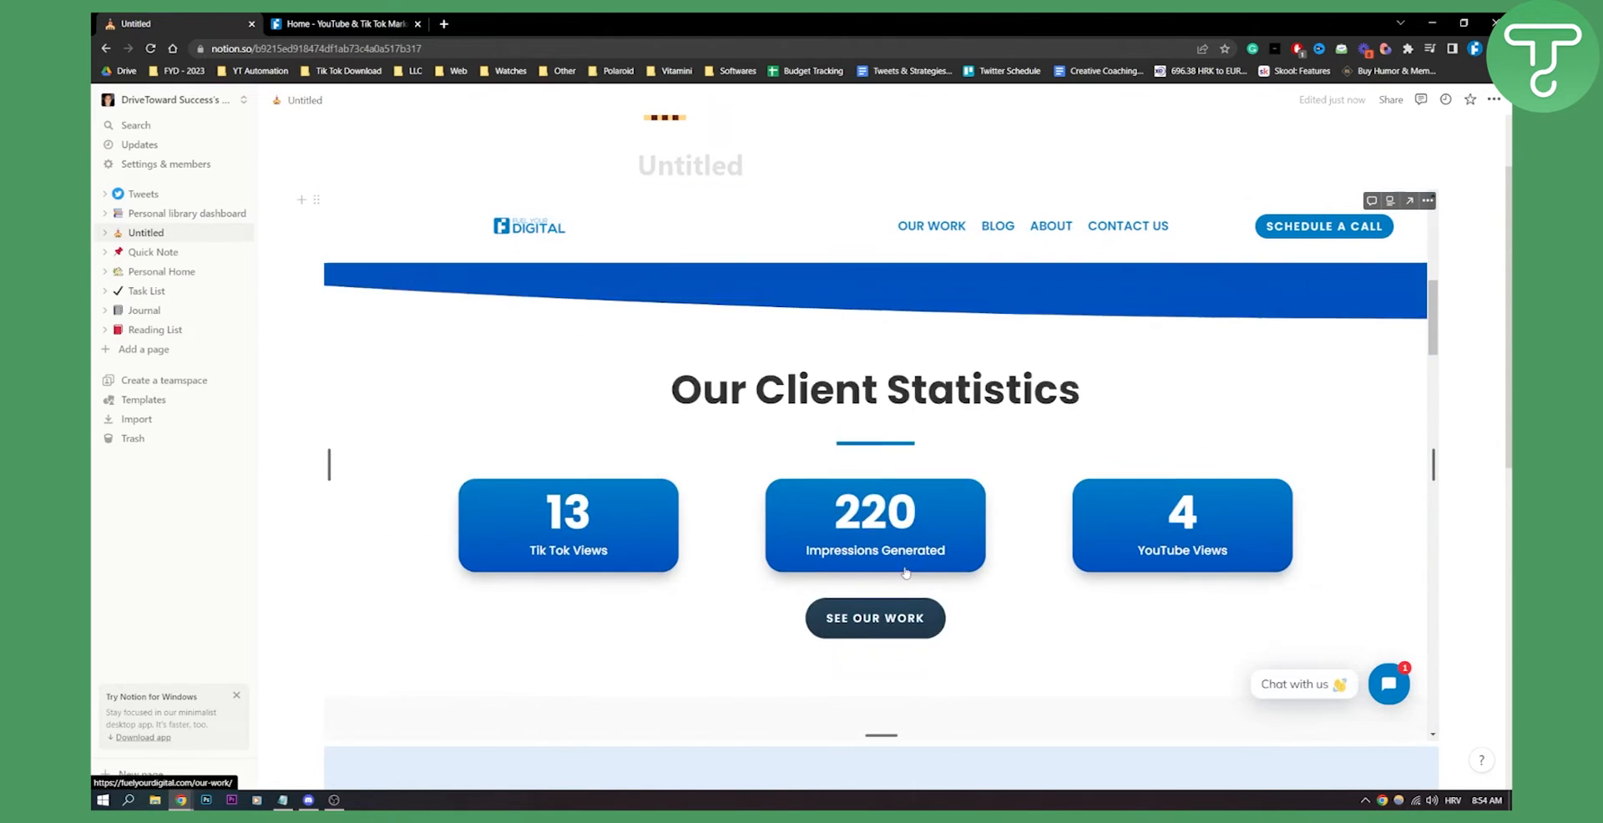
{"action": "scroll", "scroll_direction": "down", "scroll_amount": 3}
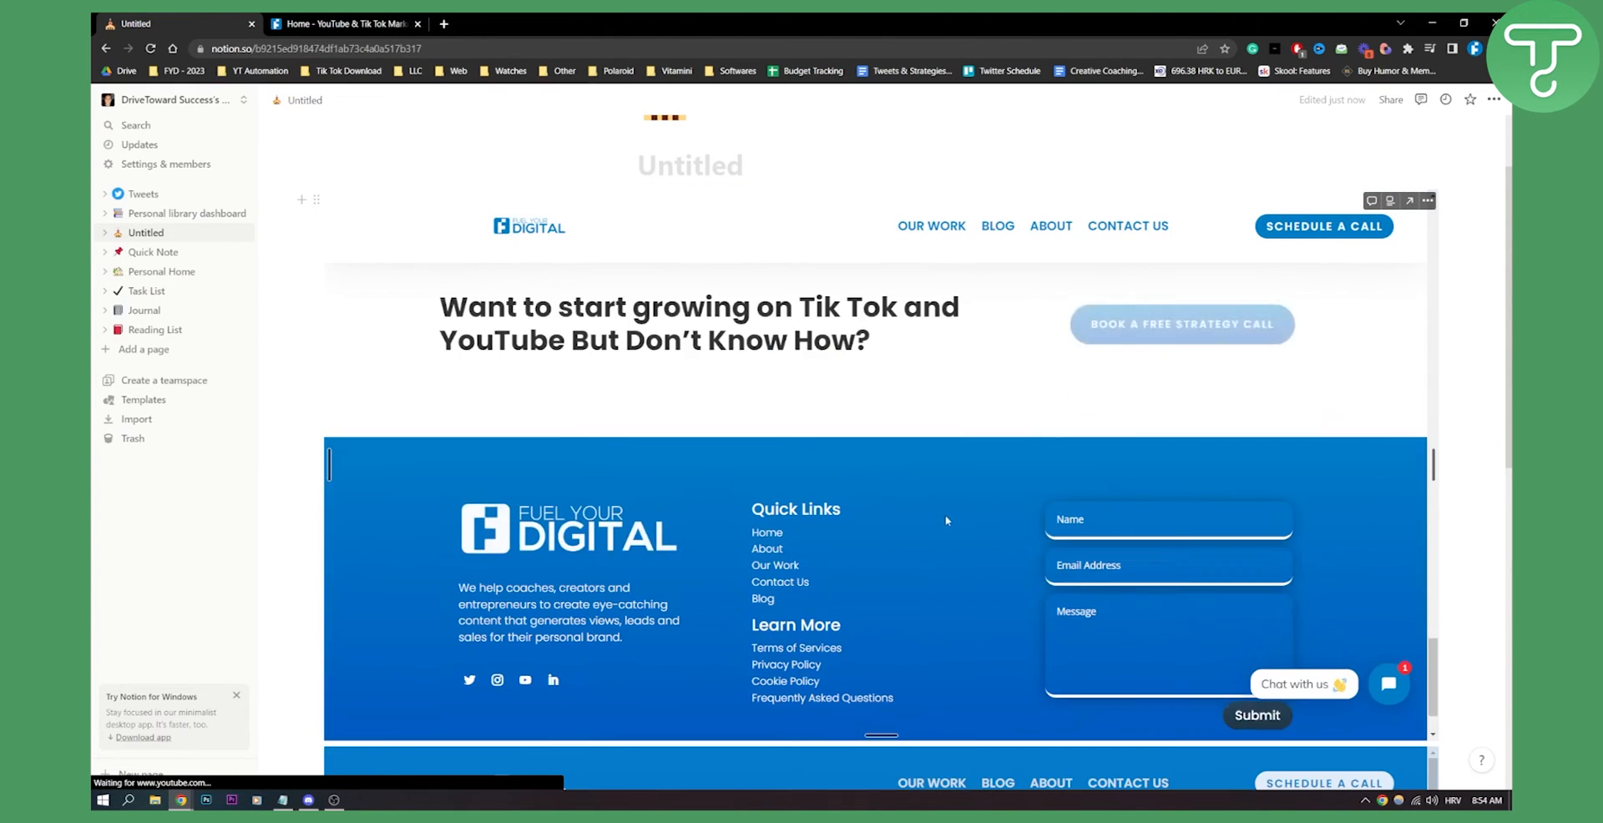
{"action": "scroll", "scroll_direction": "up", "scroll_amount": 3}
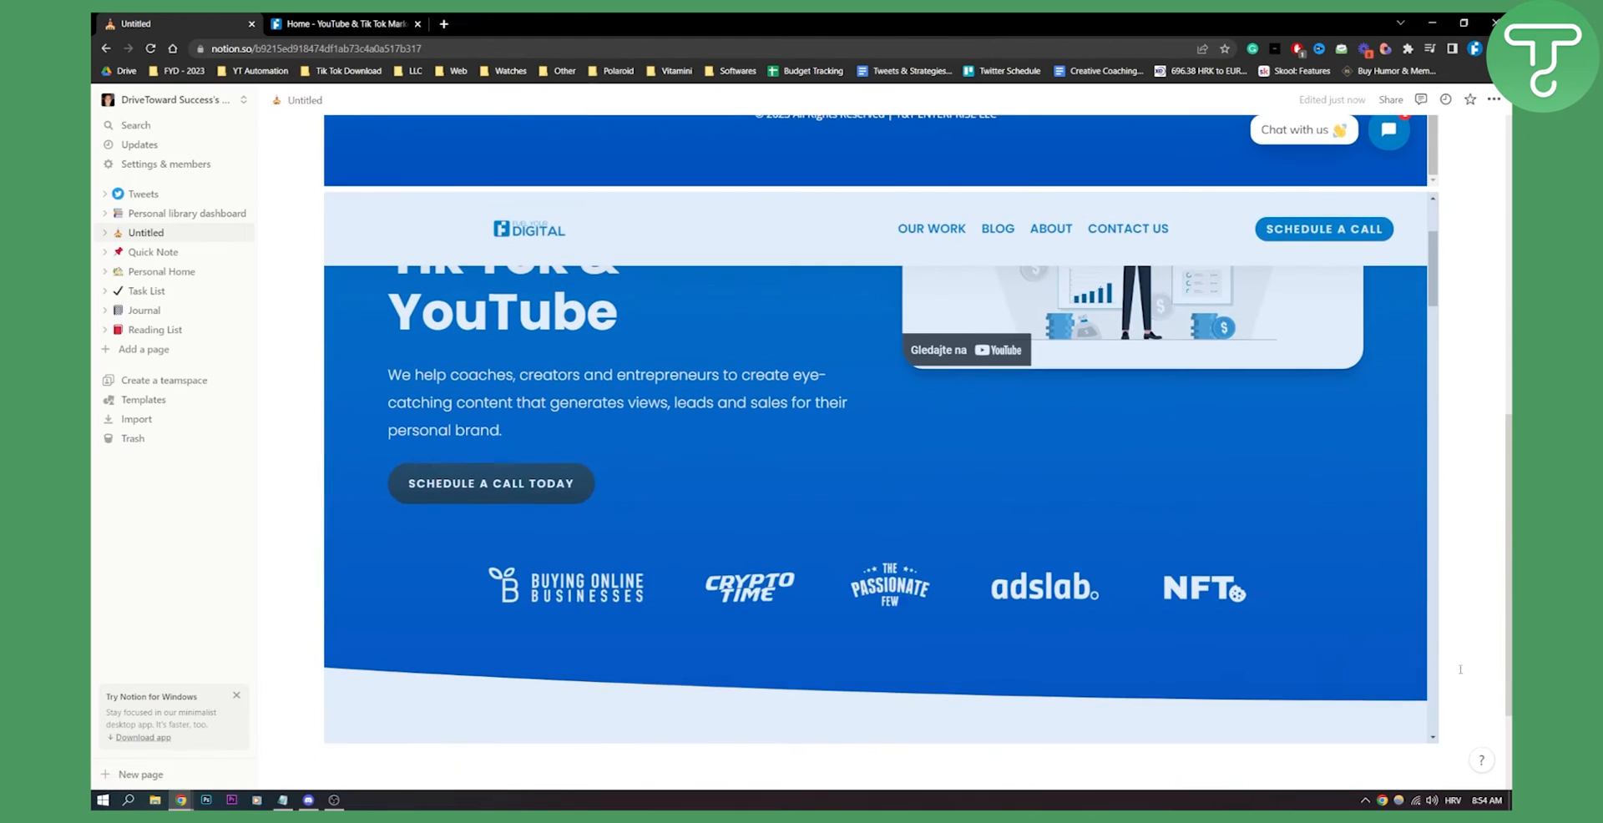
{"action": "scroll", "scroll_direction": "up", "scroll_amount": 3}
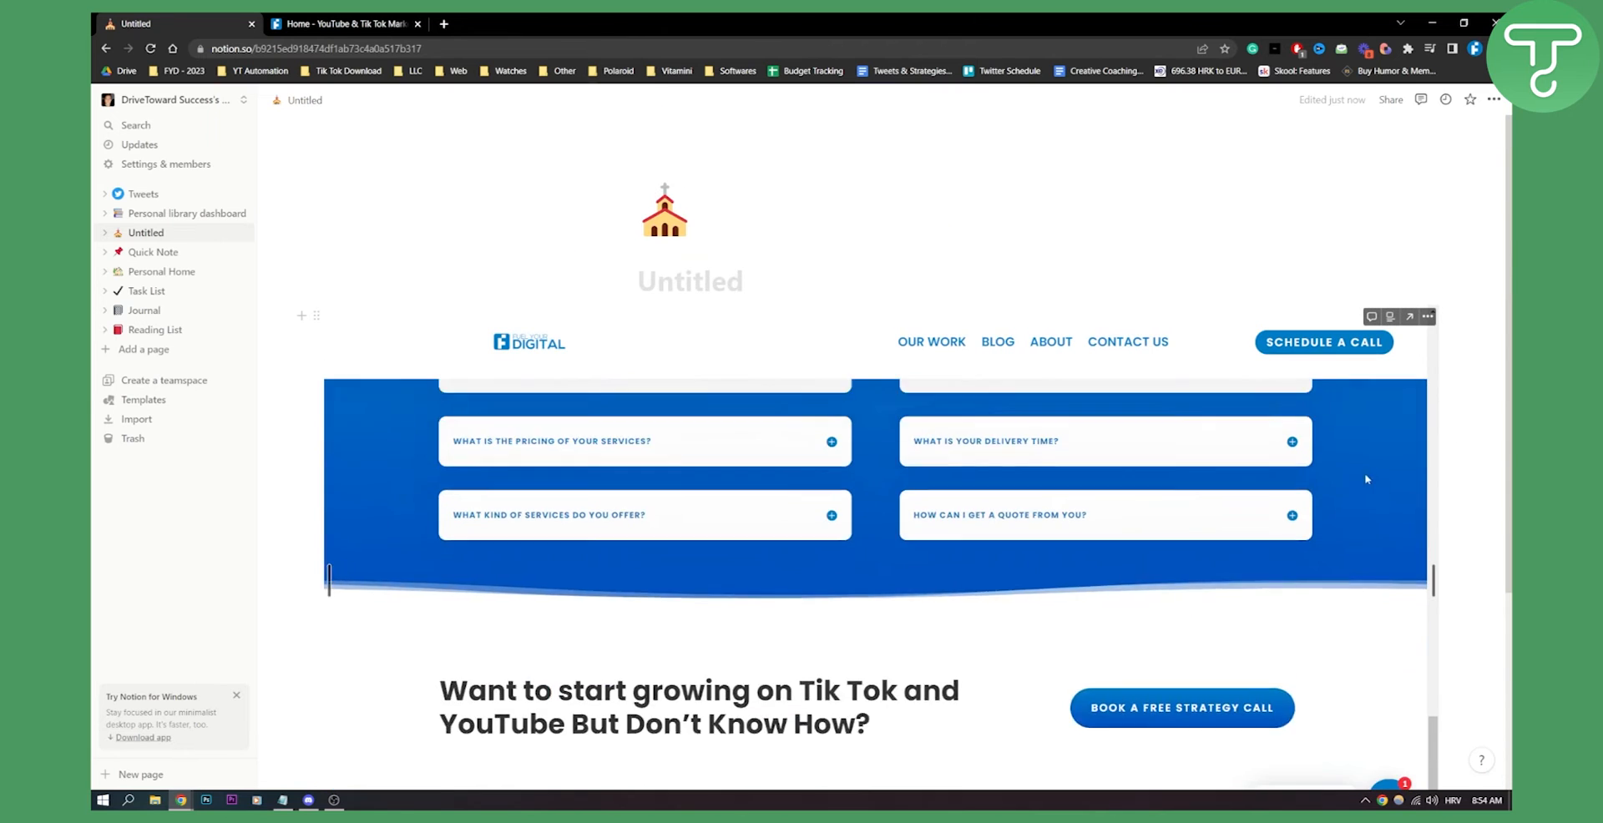
{"action": "scroll", "scroll_direction": "up", "scroll_amount": 3}
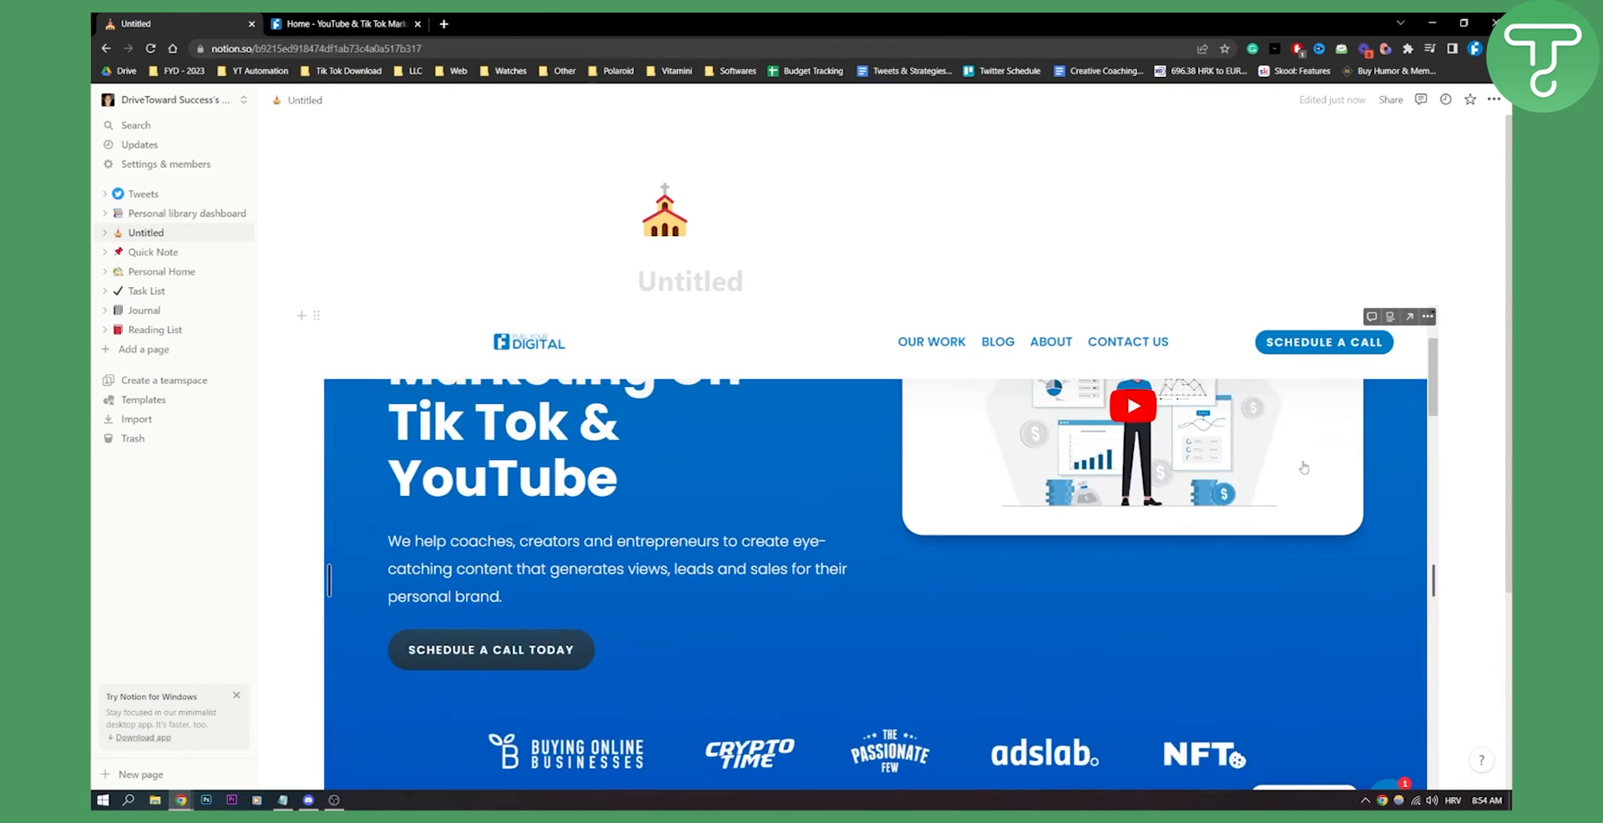
{"action": "scroll", "scroll_direction": "up", "scroll_amount": 3}
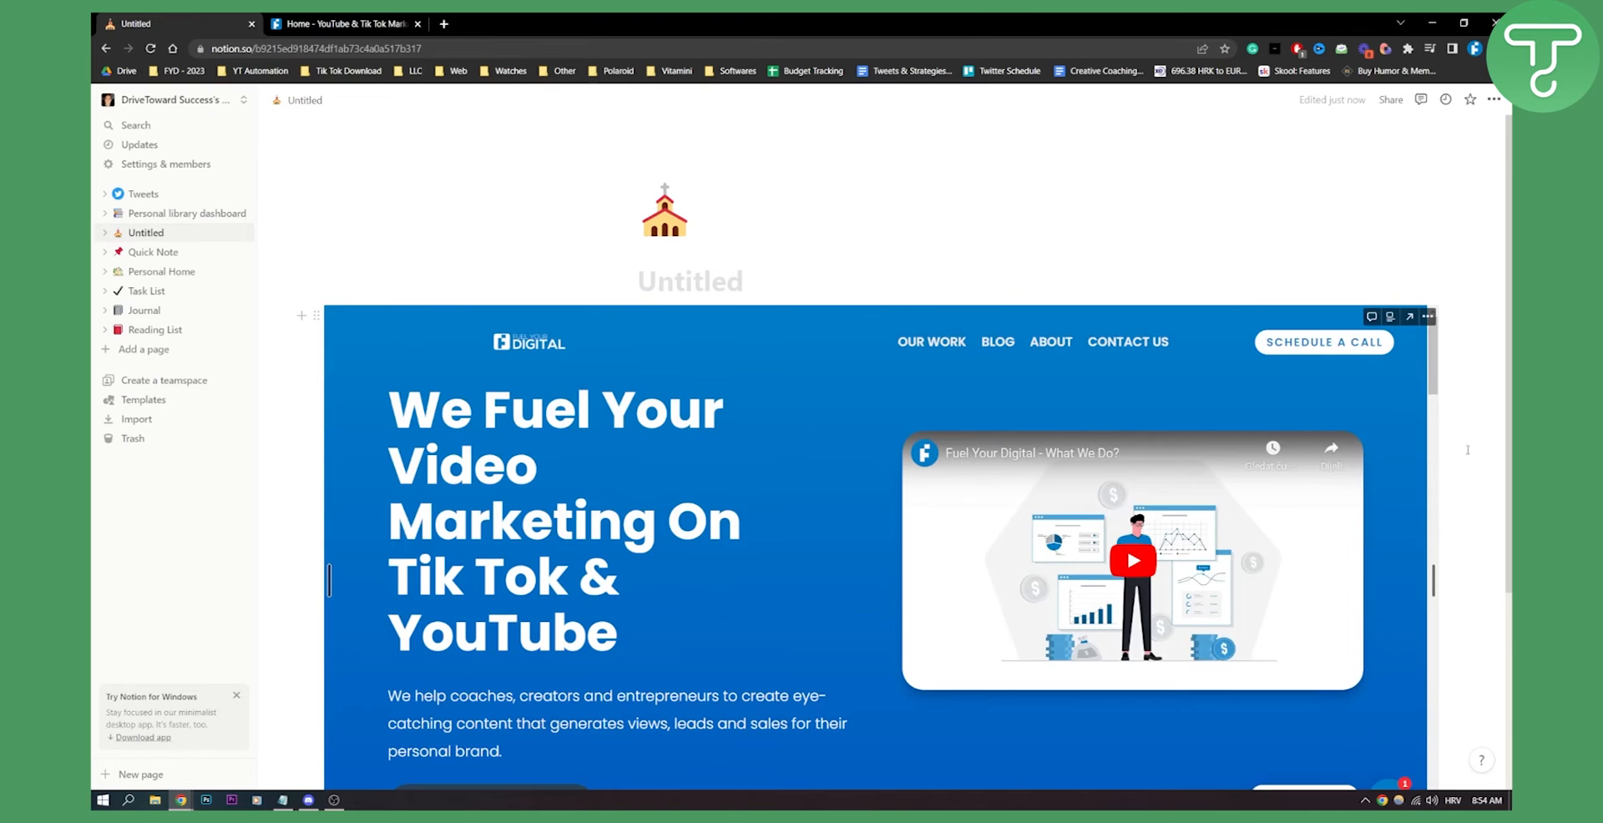